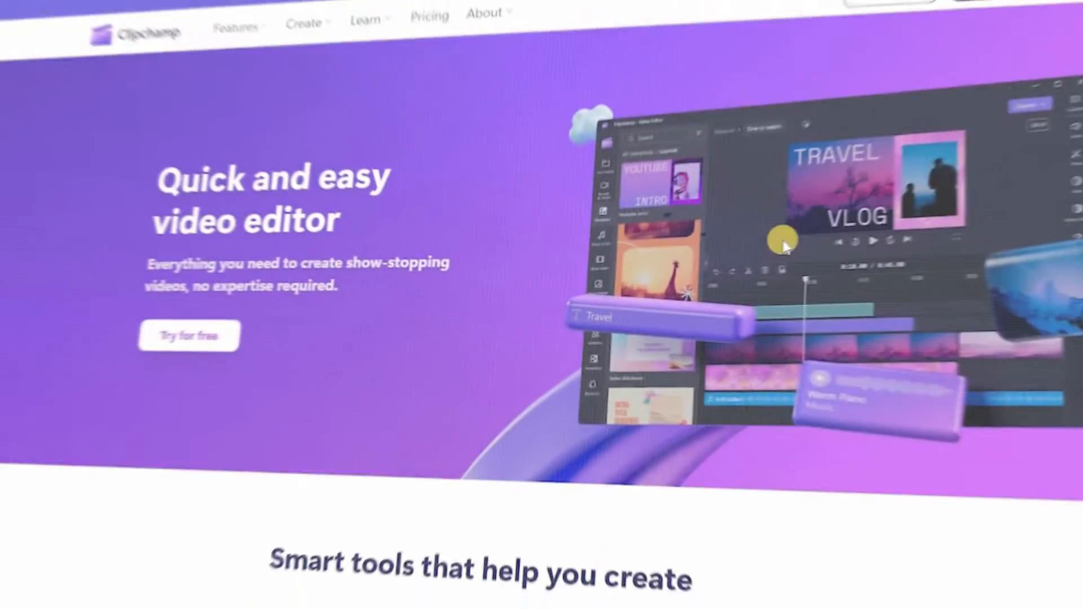
Browse the Templates gallery's YouTube, Instagram and Gaming collections from the left sidebar.
scroll("down", 3)
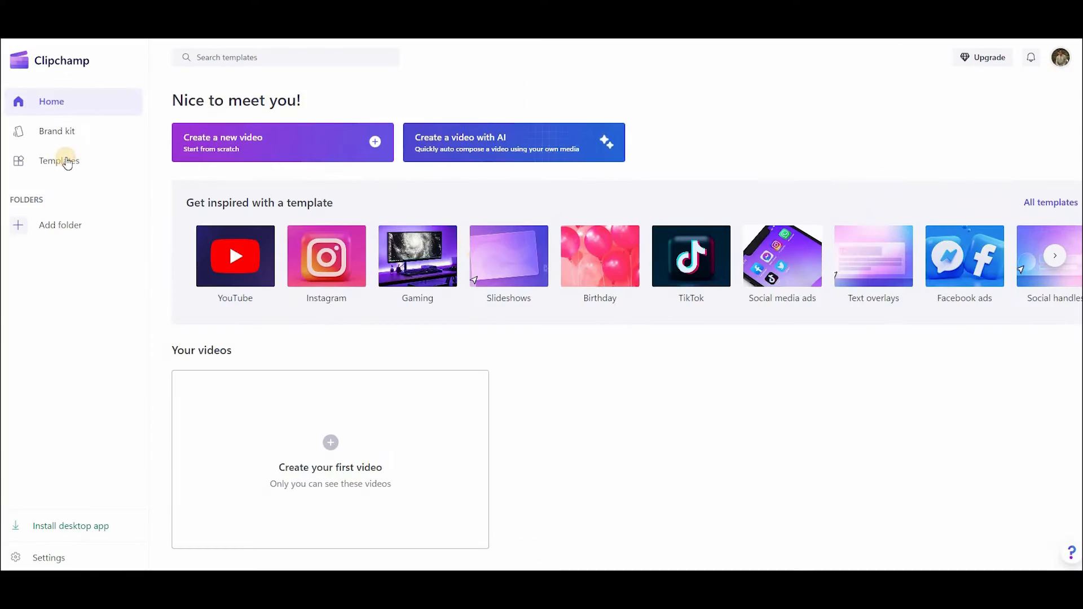
left_click(59, 160)
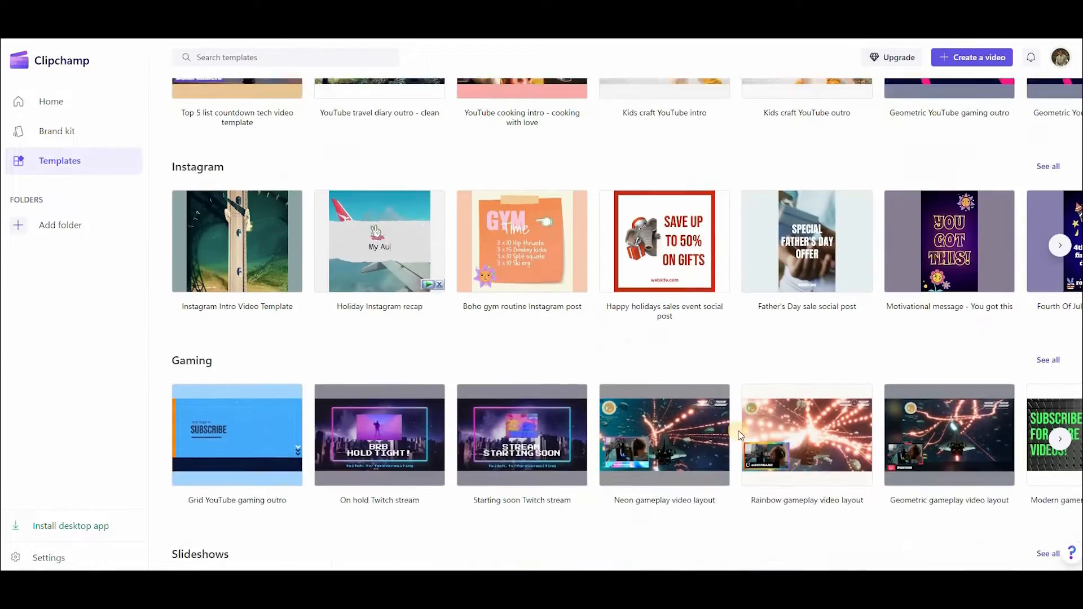
scroll("down", 3)
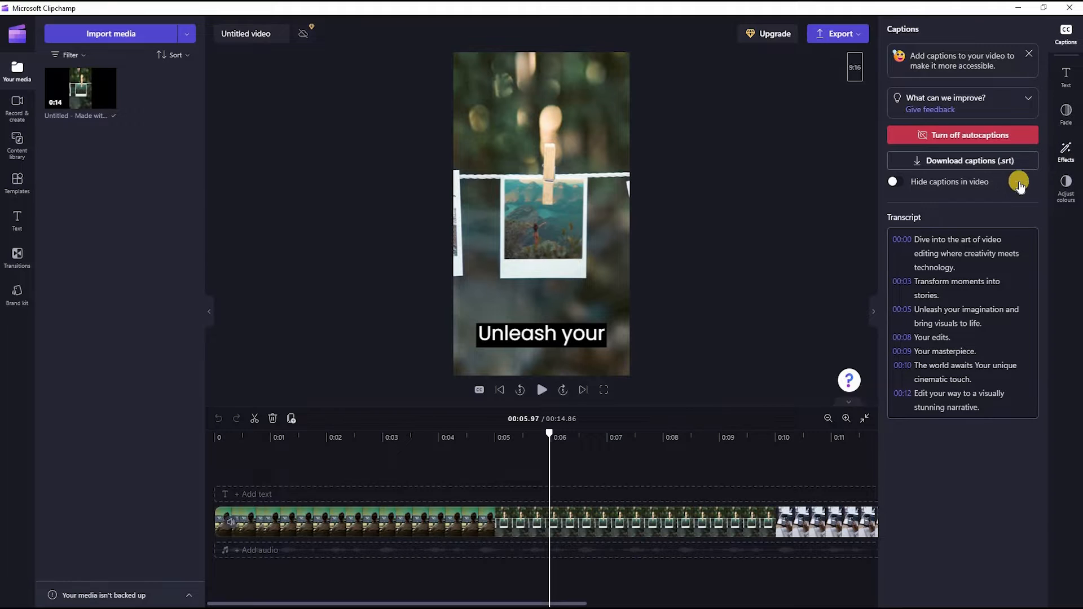
Switch the right property rail from Captions through Adjust colours to Effects.
left_click(1065, 150)
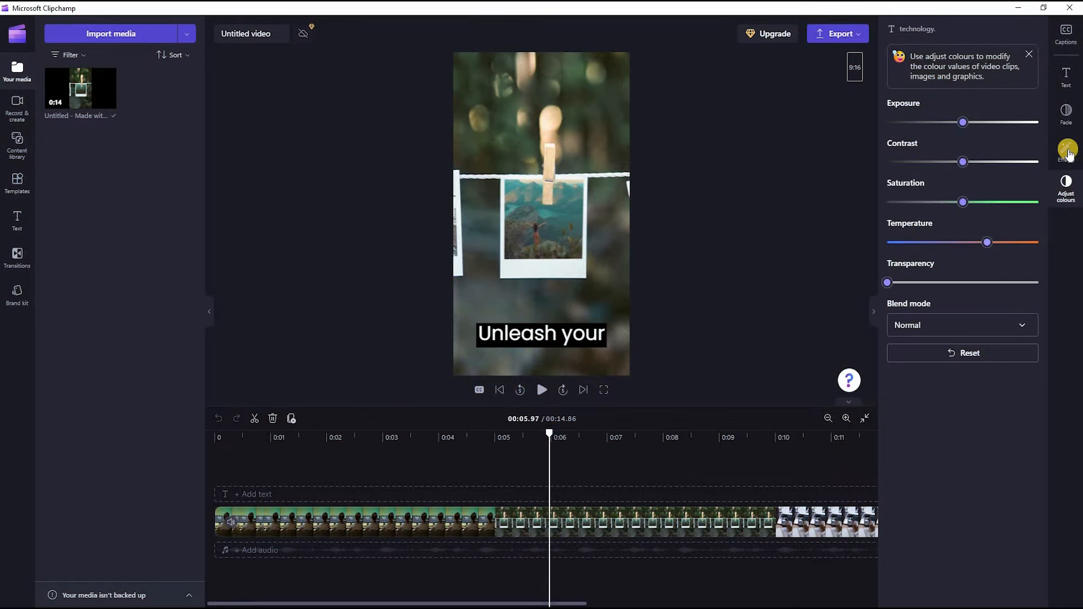
left_click(1066, 150)
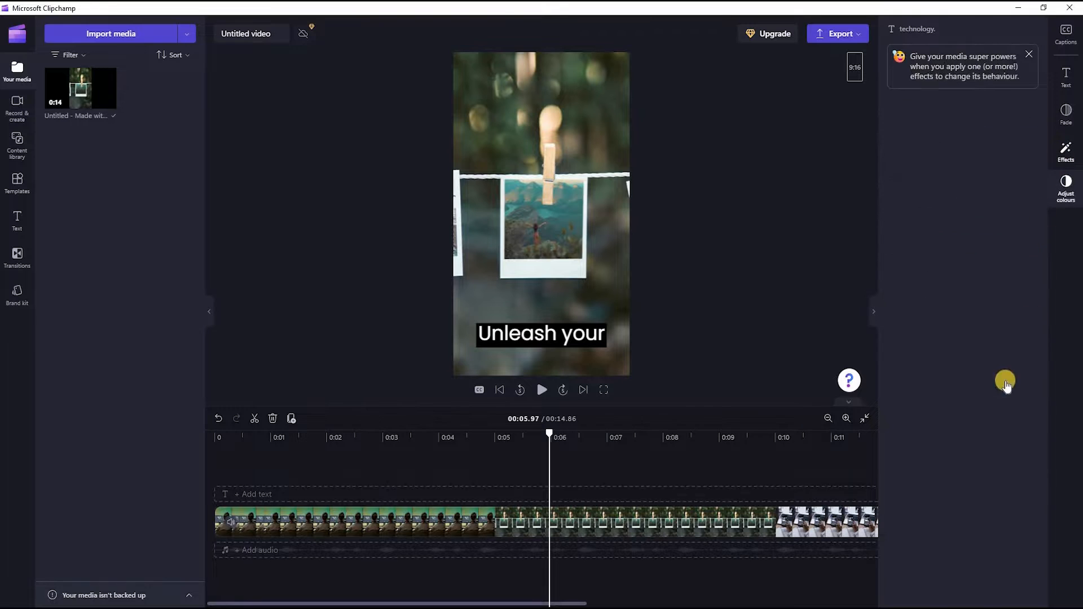
left_click(1065, 150)
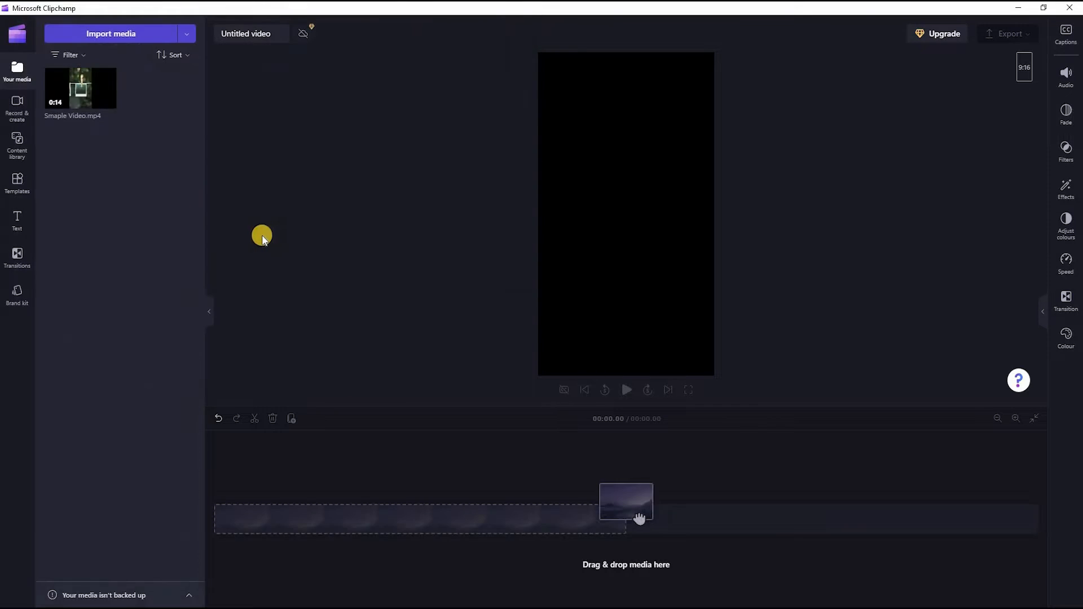
Place Sample Video.mp4 on the timeline and turn on autocaptions to reach Transcribe with AI.
left_click_drag(626, 501, 419, 521)
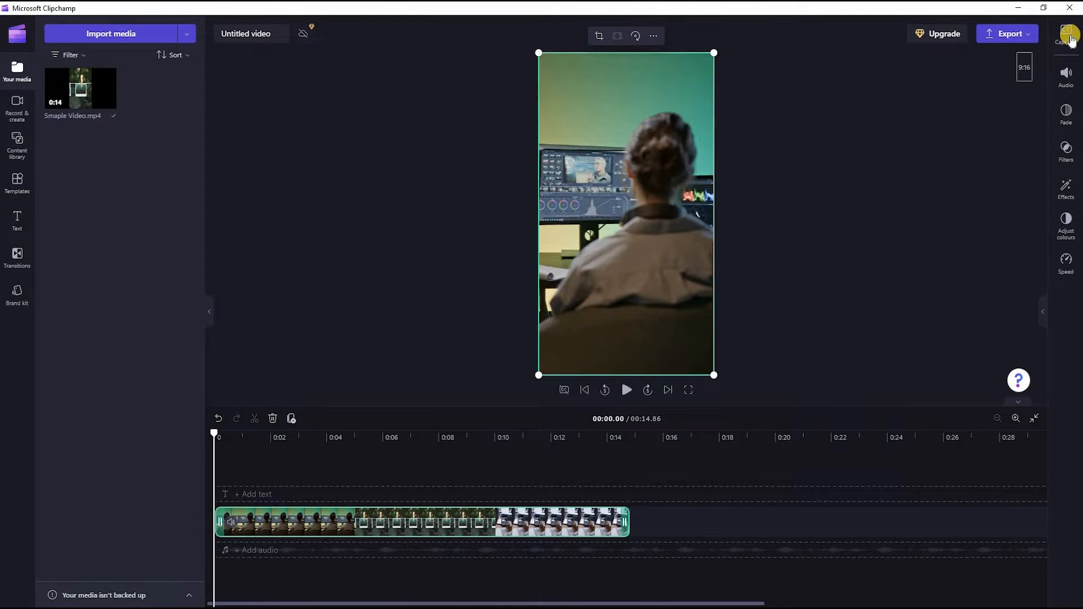
left_click(1066, 33)
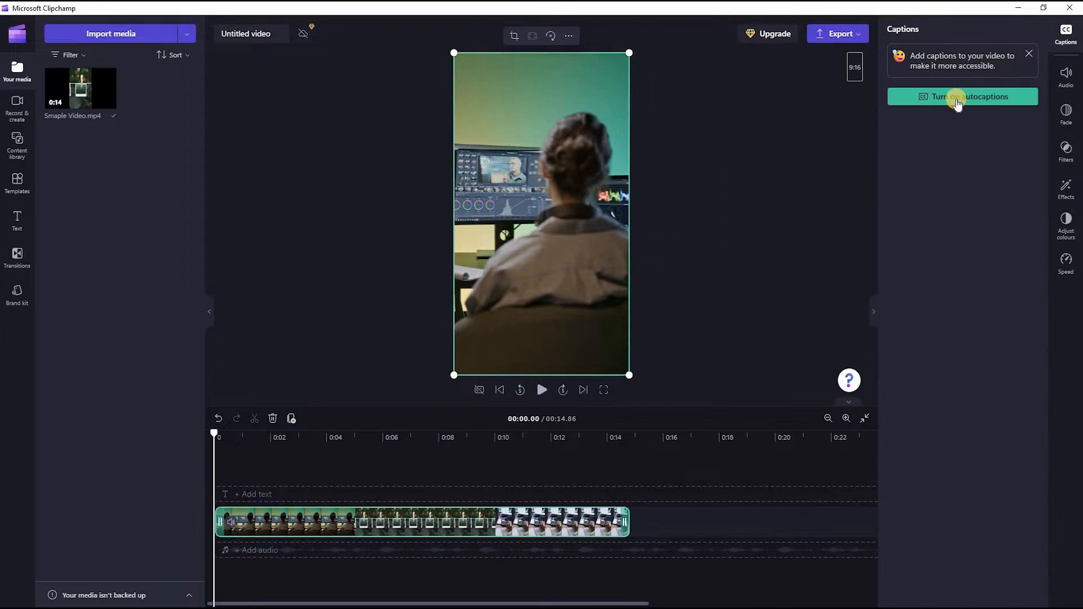
left_click(963, 97)
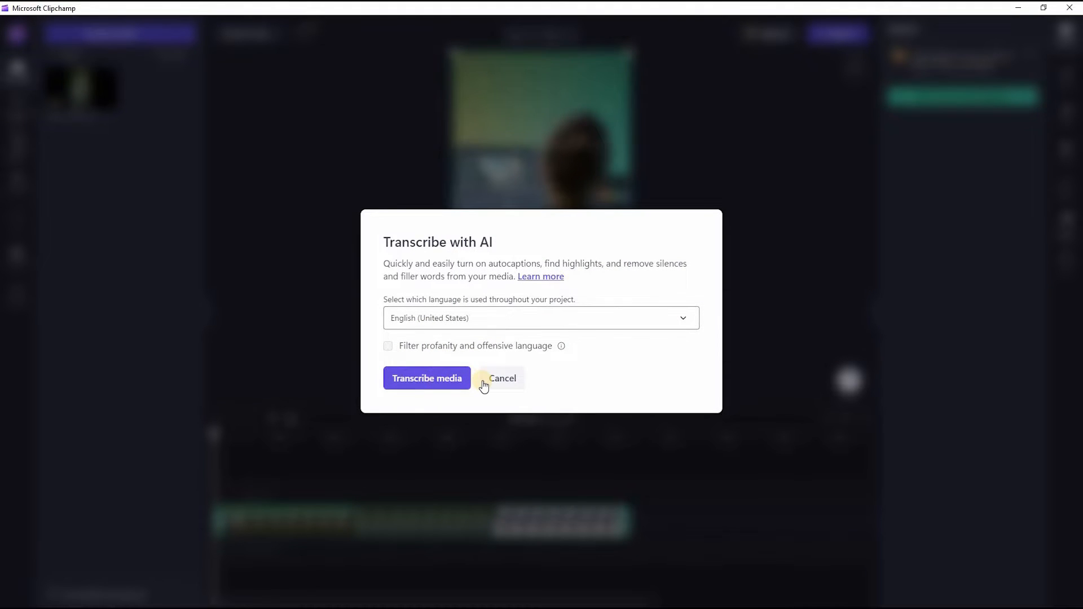
left_click(426, 378)
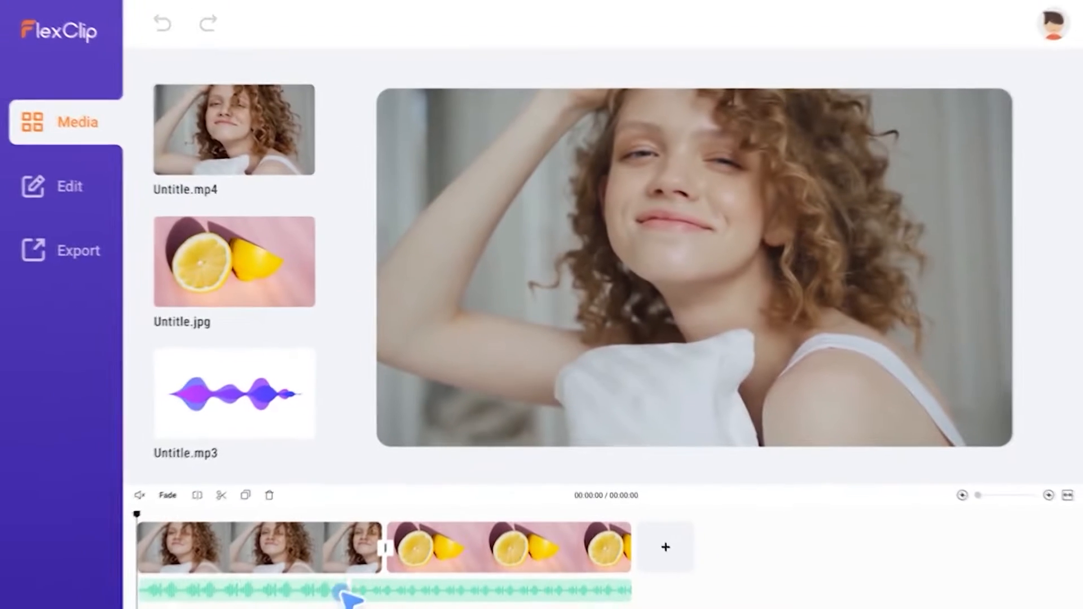
Scroll FlexClip's AI Auto Subtitle Generator page through its language and accuracy sections.
left_click(69, 186)
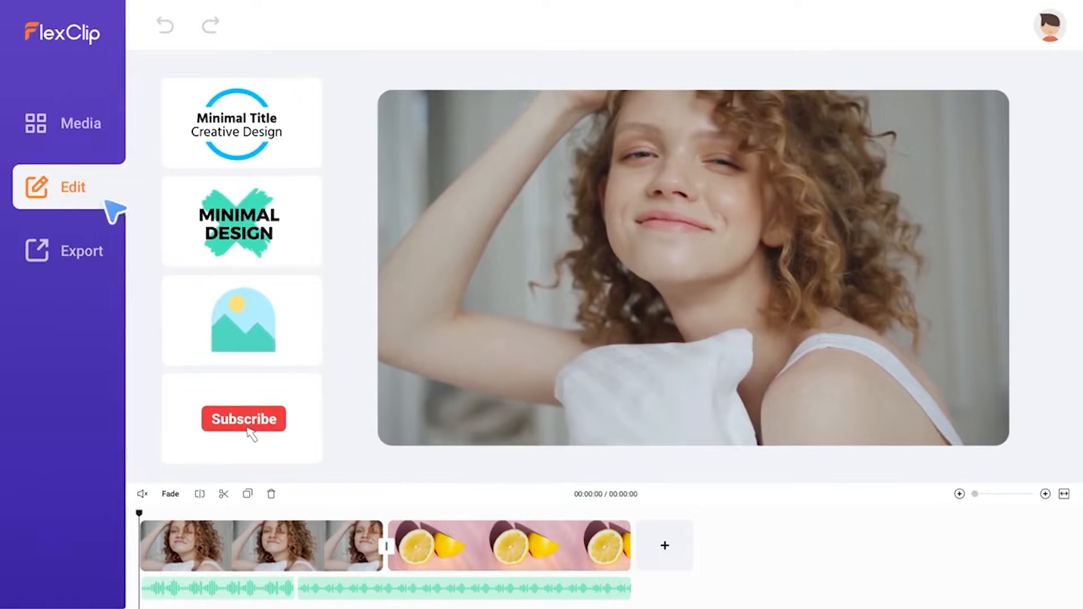
left_click(242, 419)
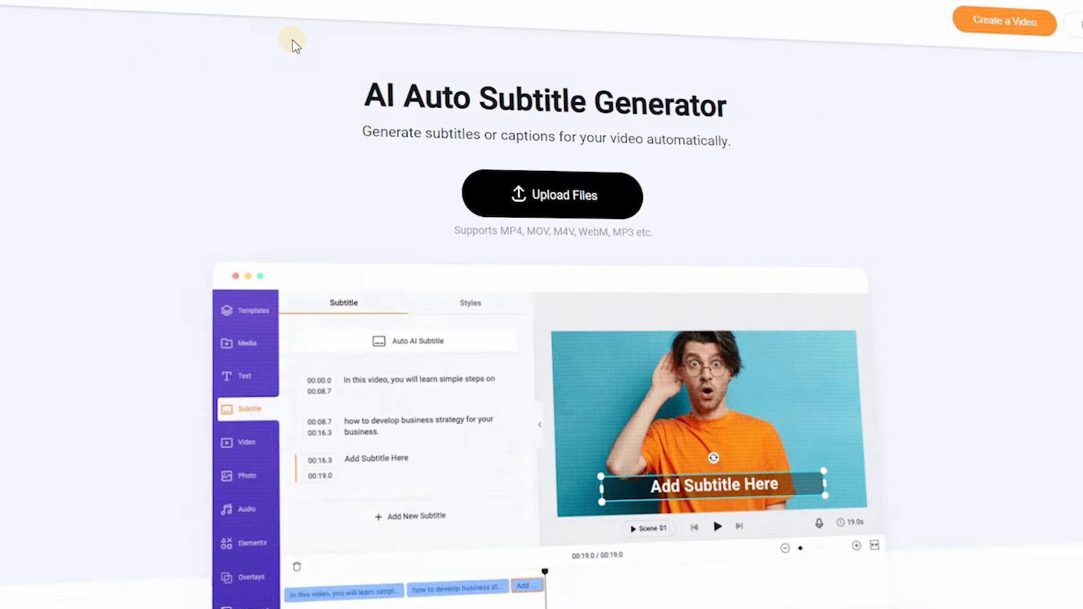
scroll("down", 3)
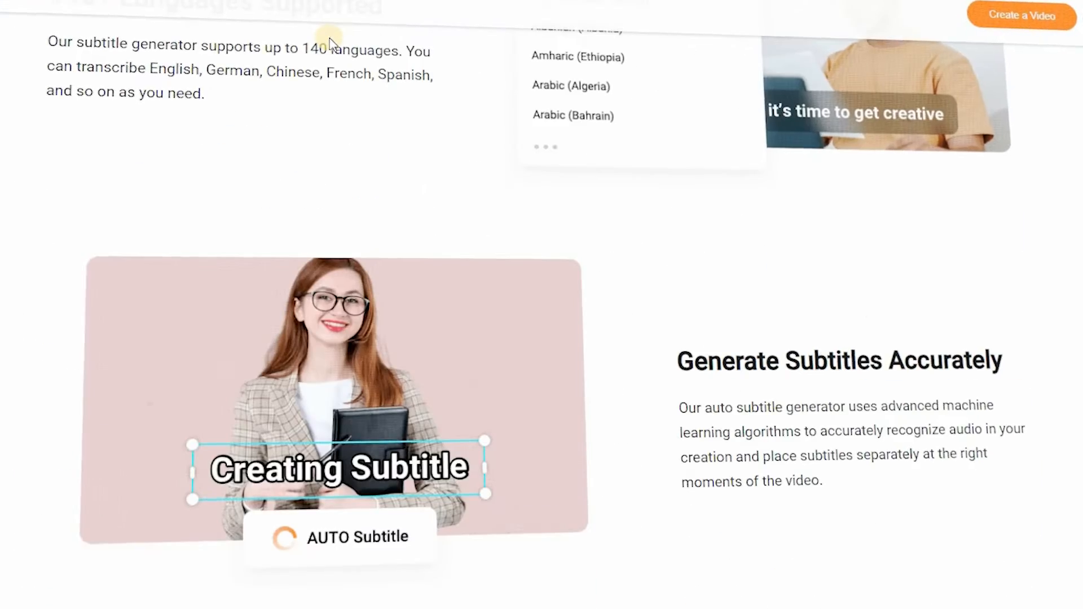
scroll("down", 3)
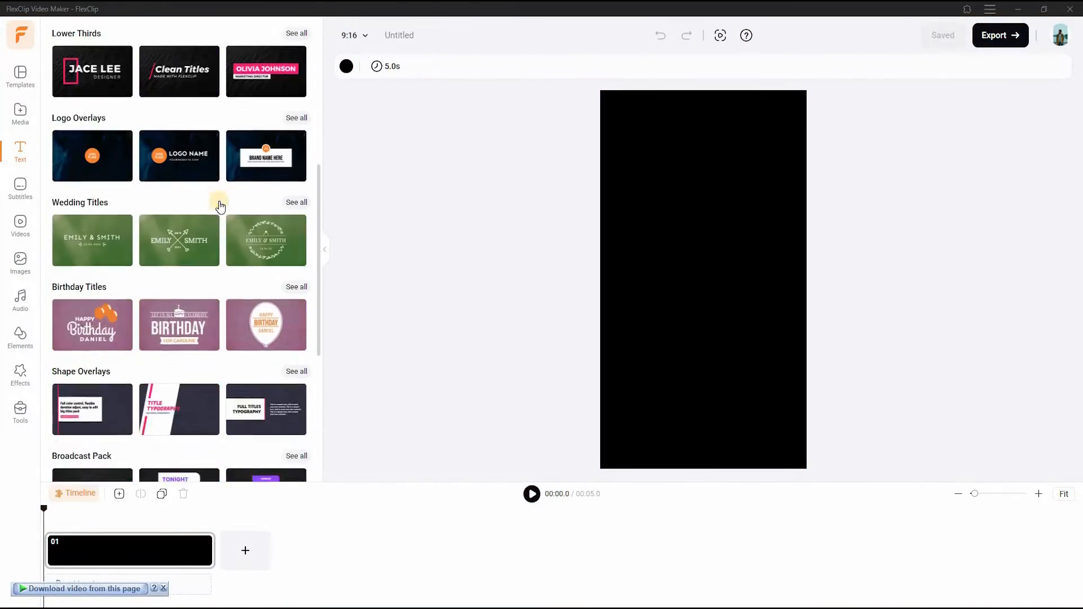
Scroll through the Templates panel of the blank vertical project.
scroll("down", 3)
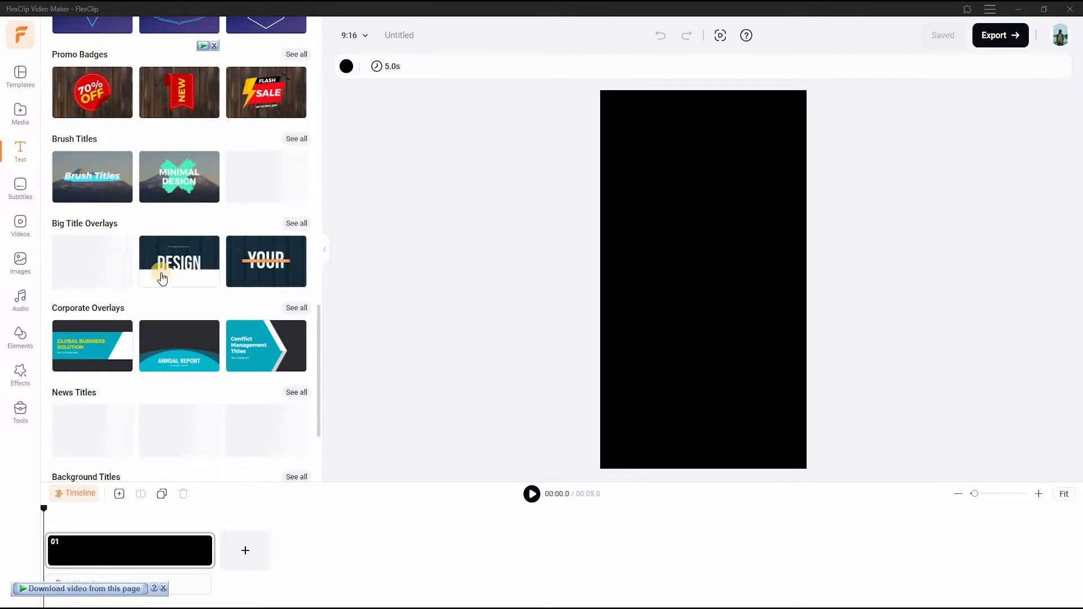
scroll("down", 3)
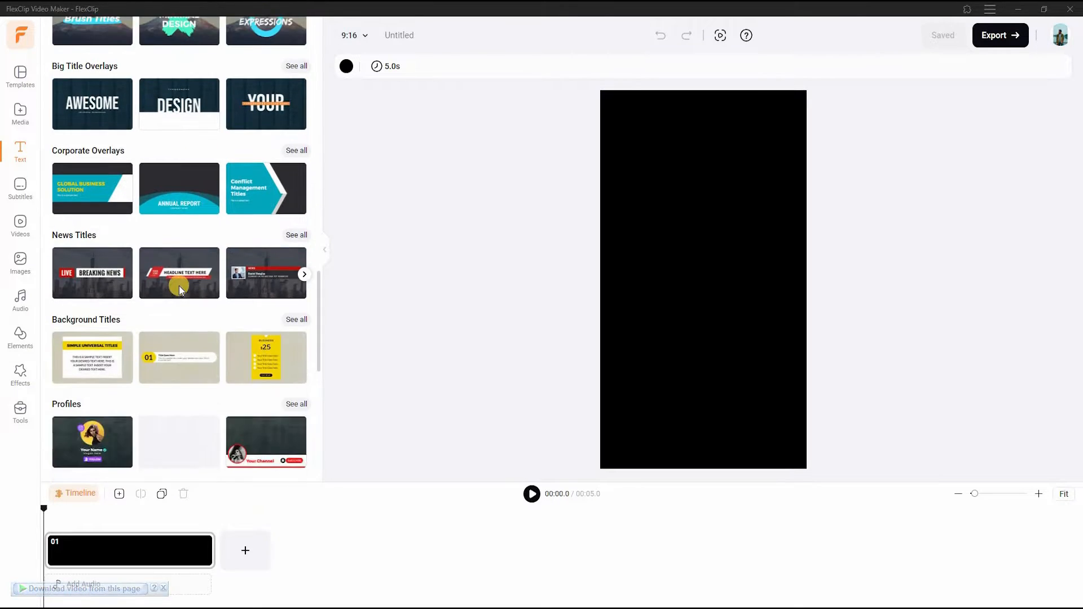
left_click(20, 76)
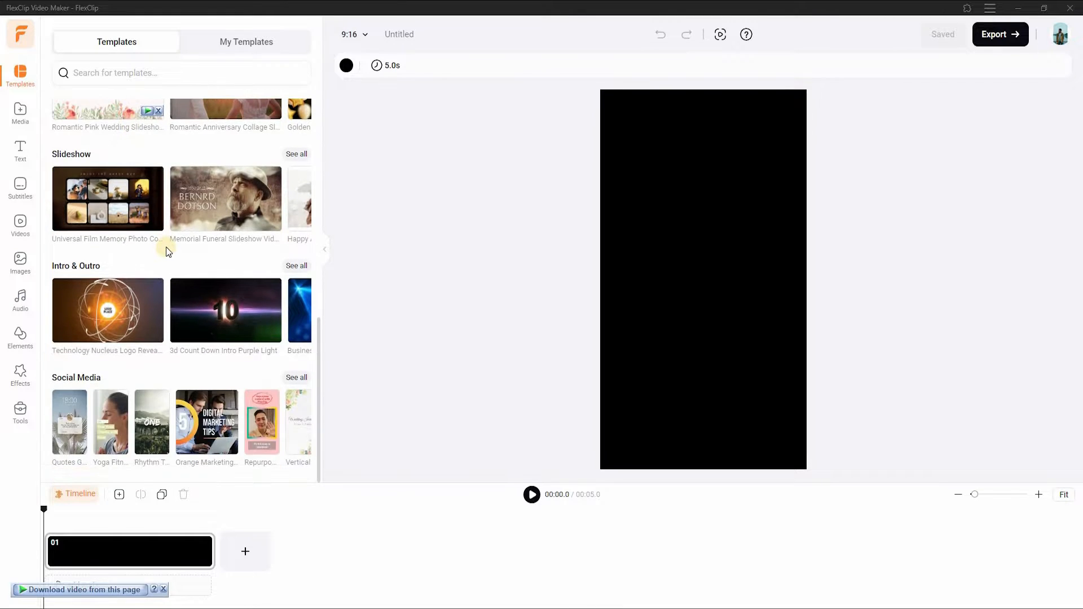
scroll("down", 3)
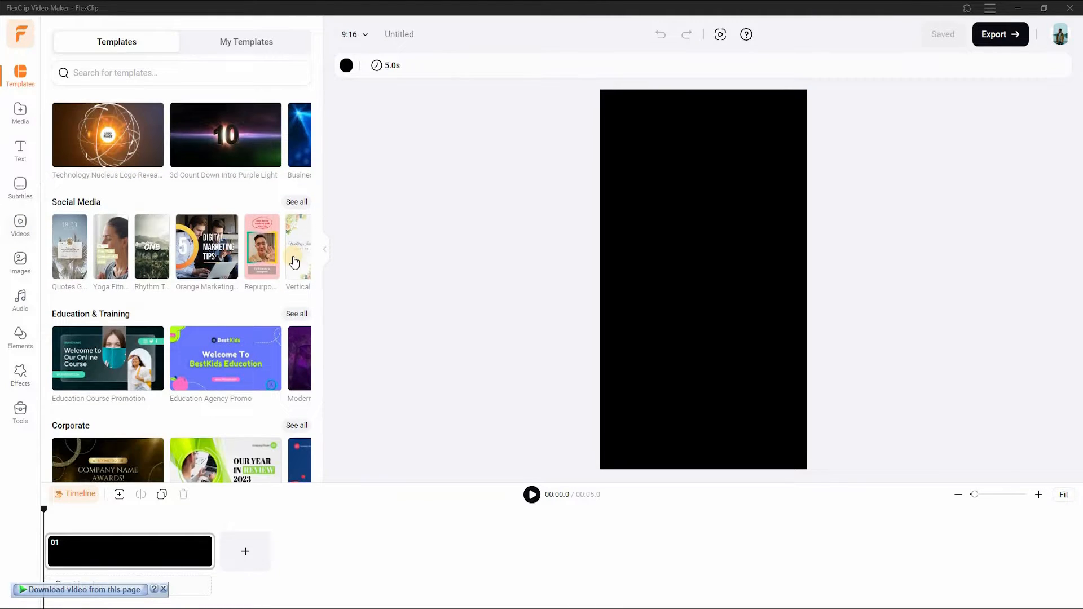
scroll("down", 3)
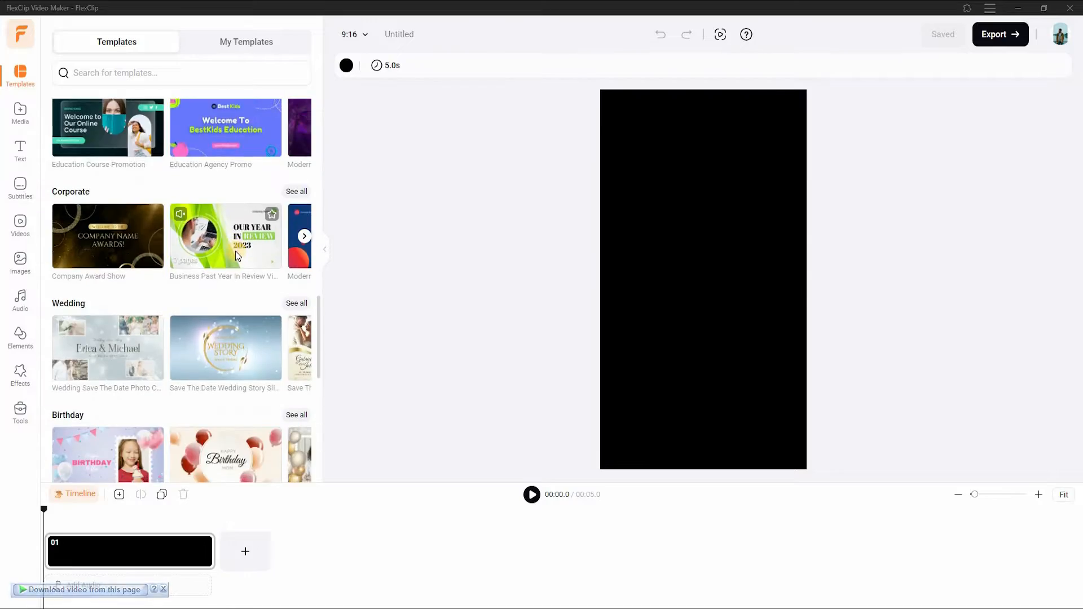
View the Subtitles panel's AI and upload options, then switch to Media files.
left_click(20, 189)
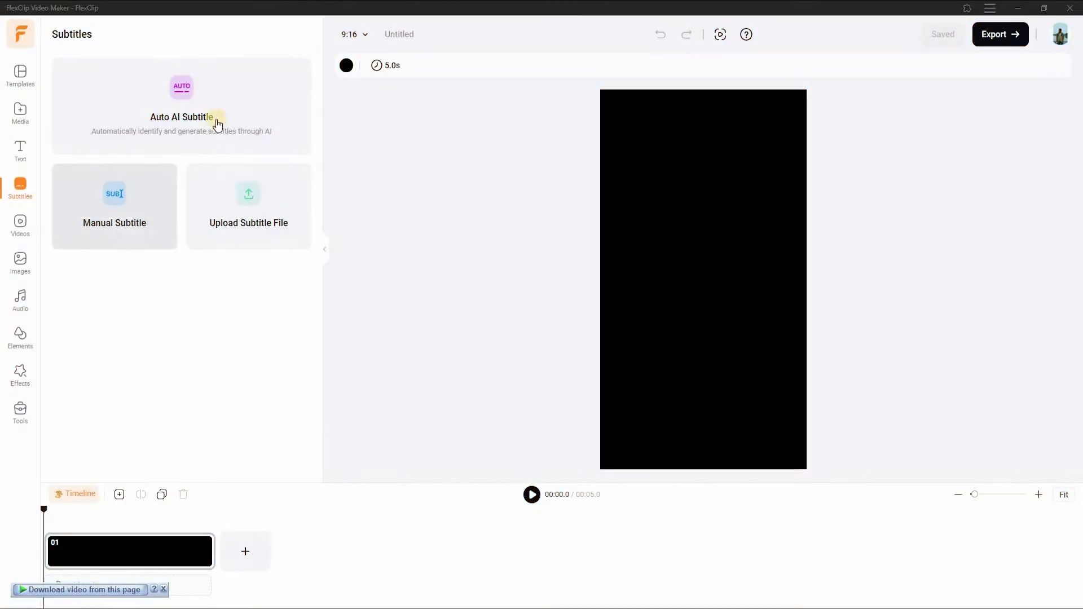
mouse_move(257, 222)
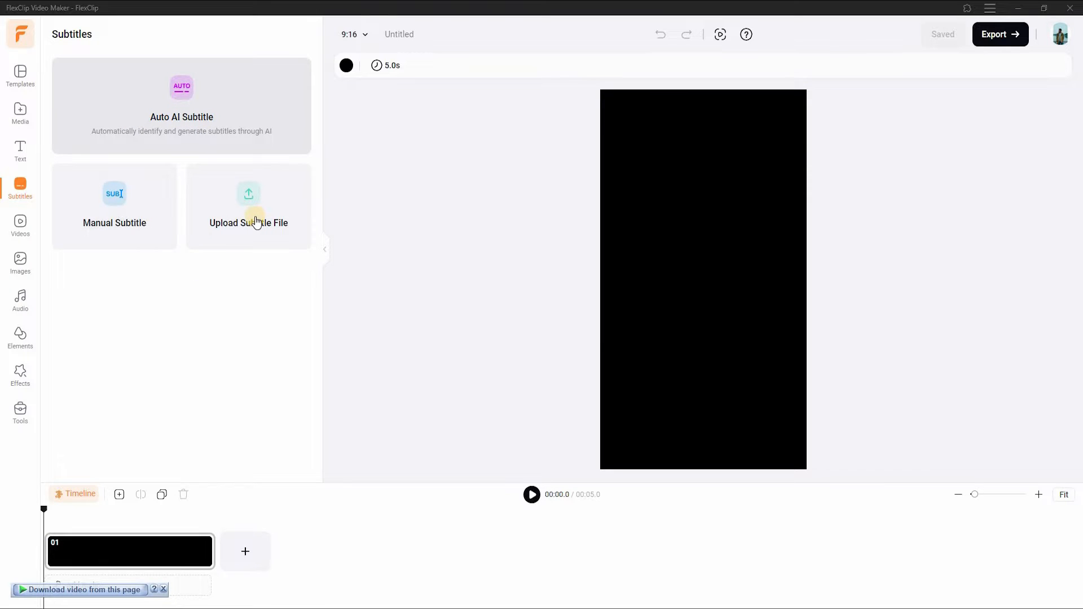
mouse_move(248, 223)
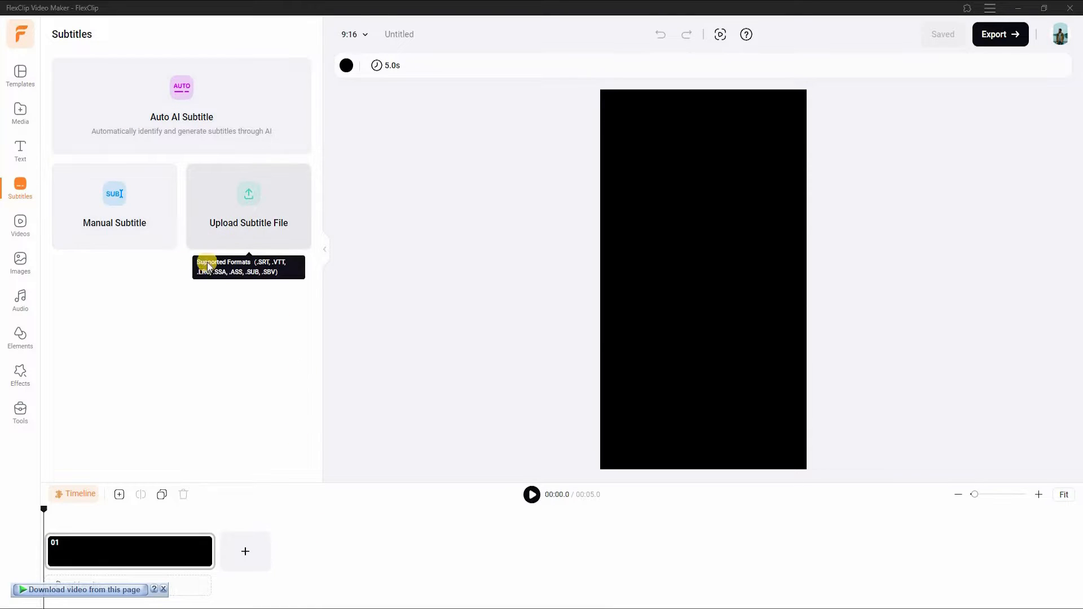
left_click(20, 114)
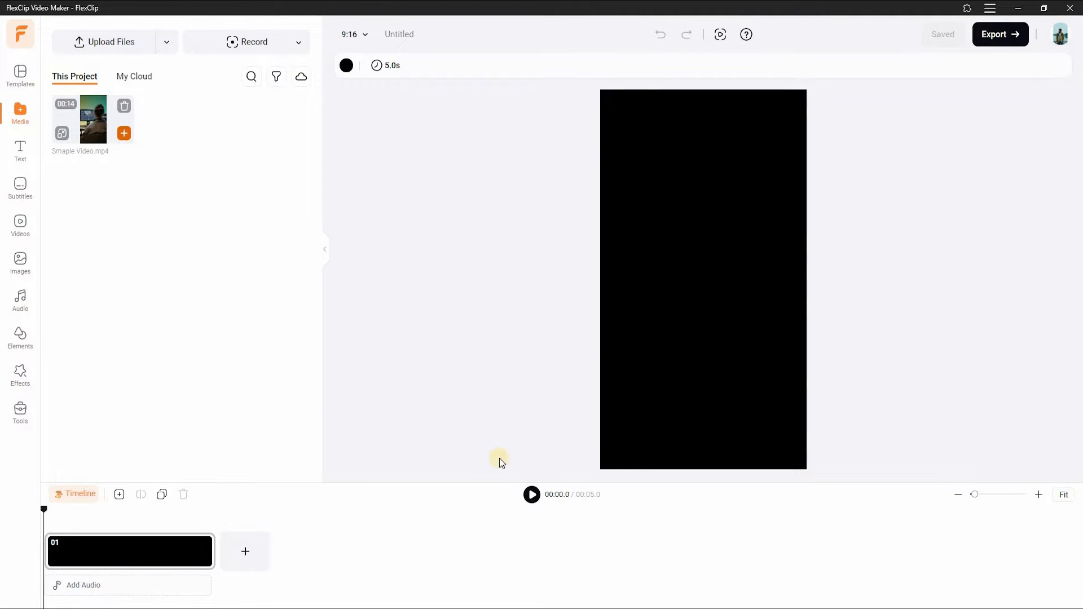
Add Smaple Video.mp4 to the timeline and generate English AI subtitles in Black Bar style.
left_click(20, 186)
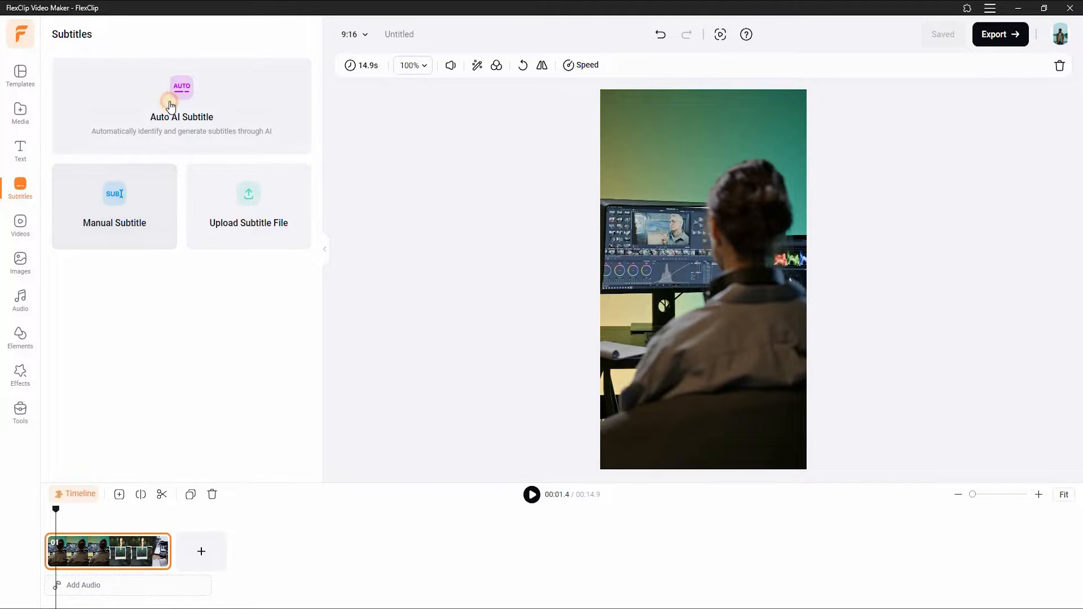
left_click(182, 97)
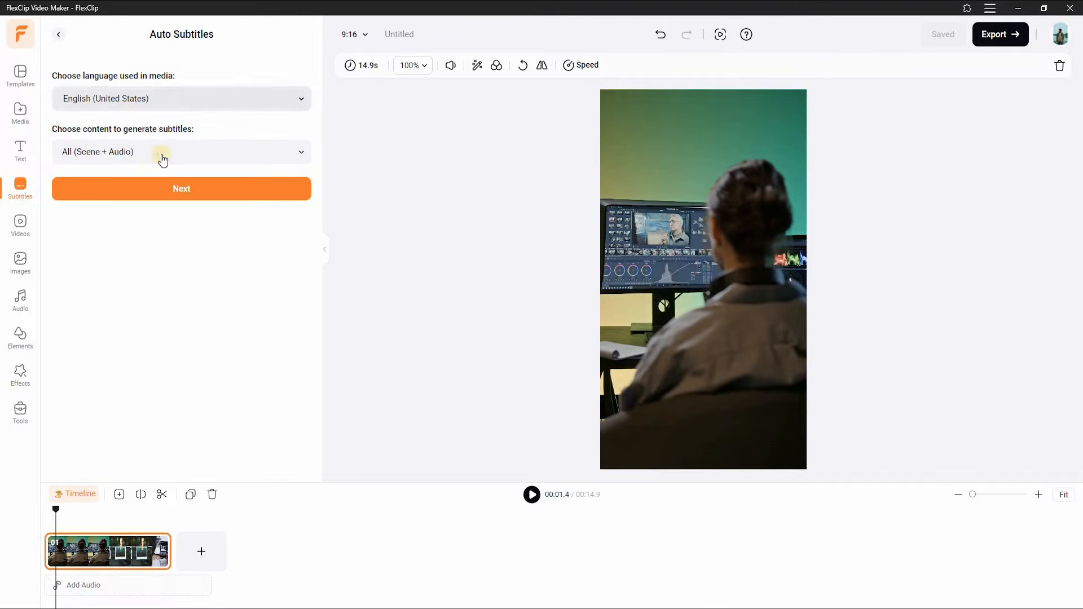
left_click(180, 189)
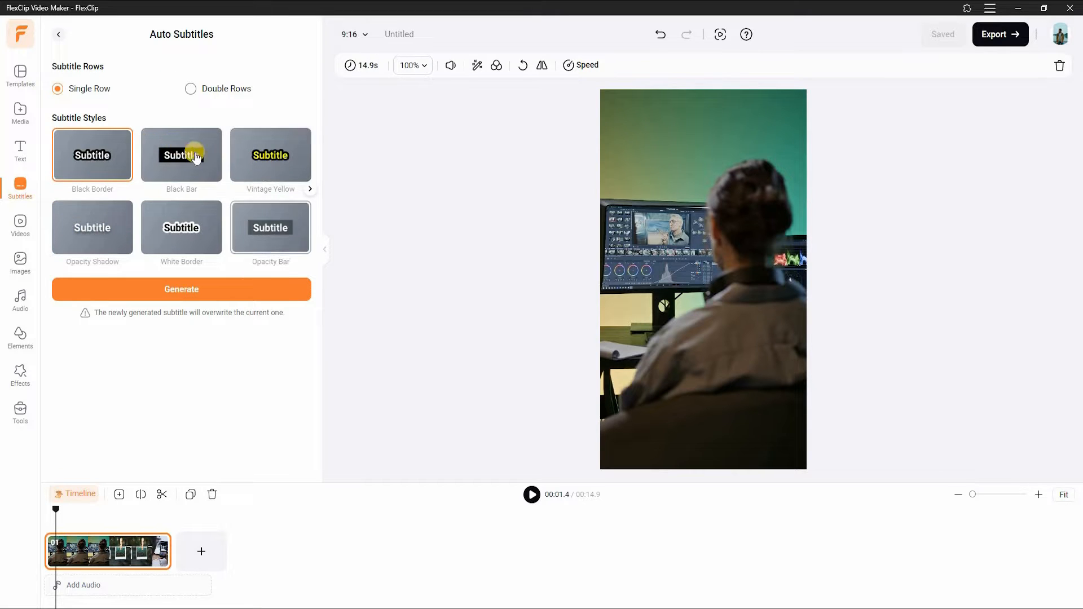
left_click(180, 289)
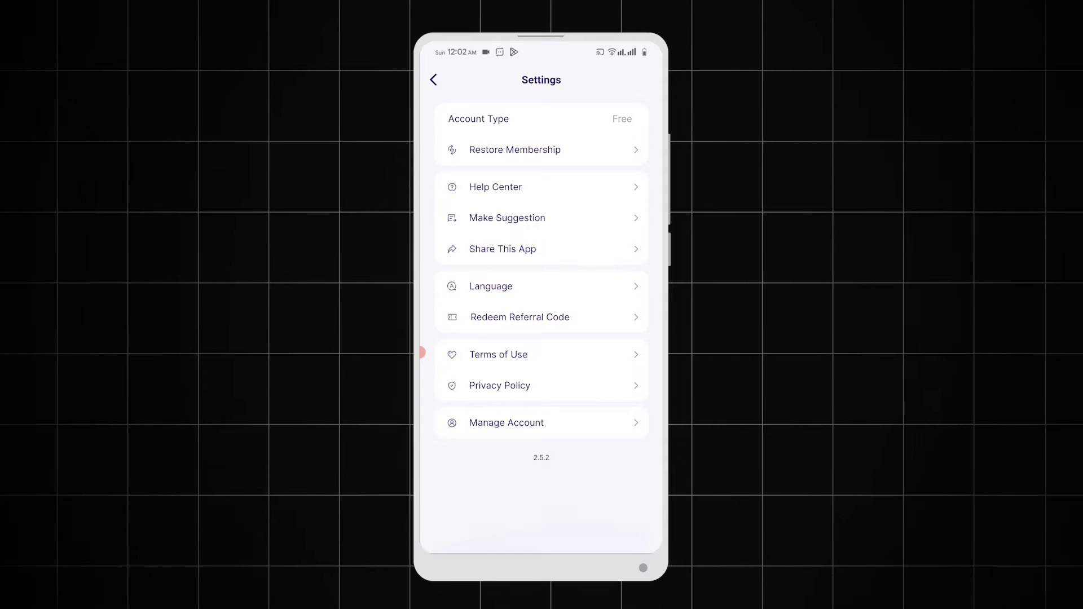
Go back from Blink's Settings screen to import the sample video.
left_click(433, 79)
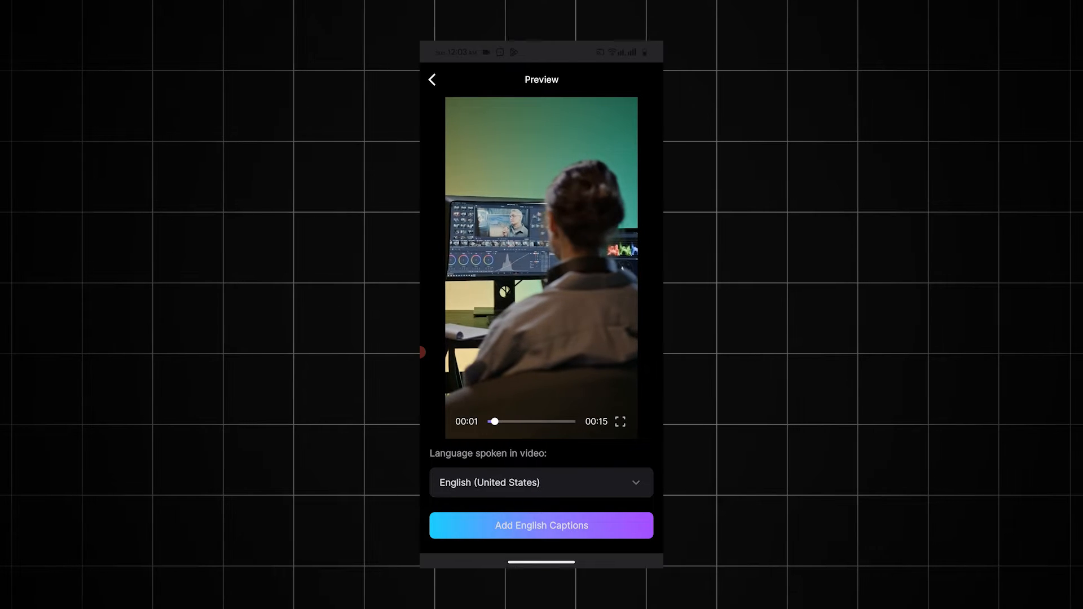
Keep English (United States) as the spoken language and add English captions to the video.
left_click(540, 482)
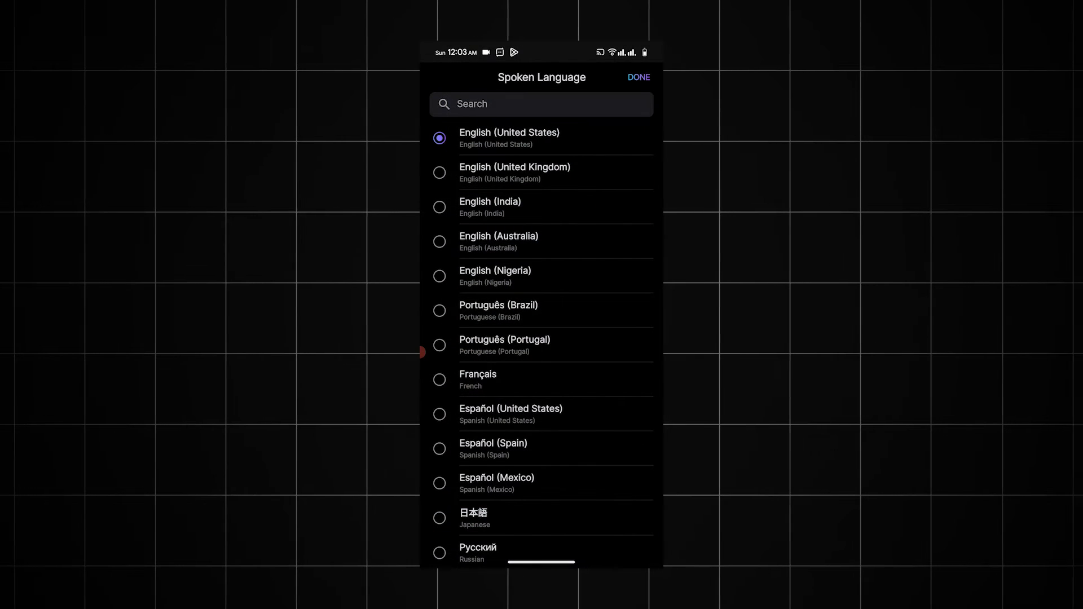
left_click(637, 77)
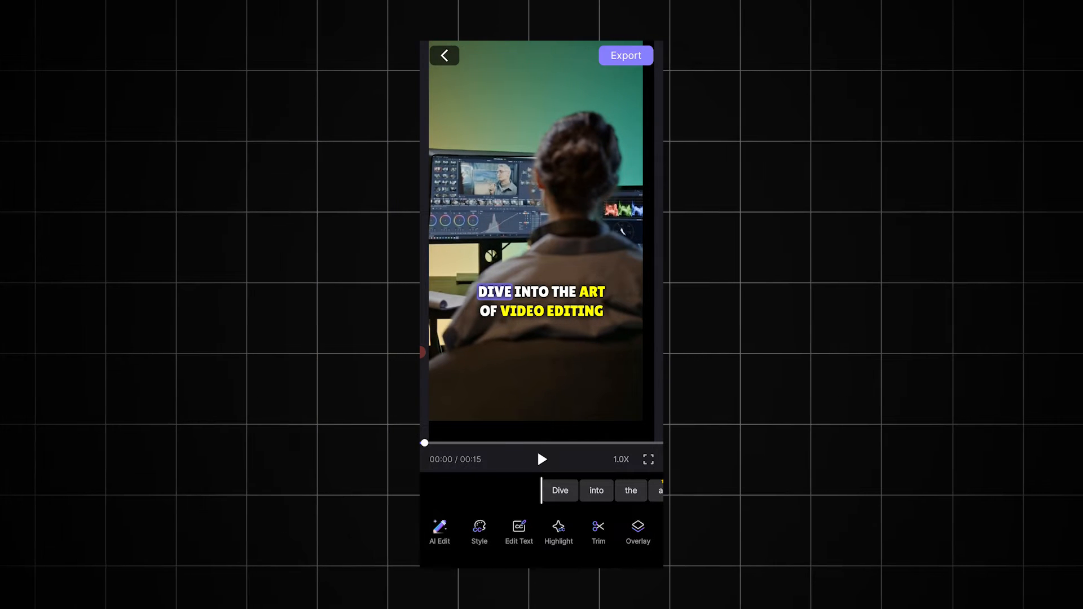
left_click(439, 531)
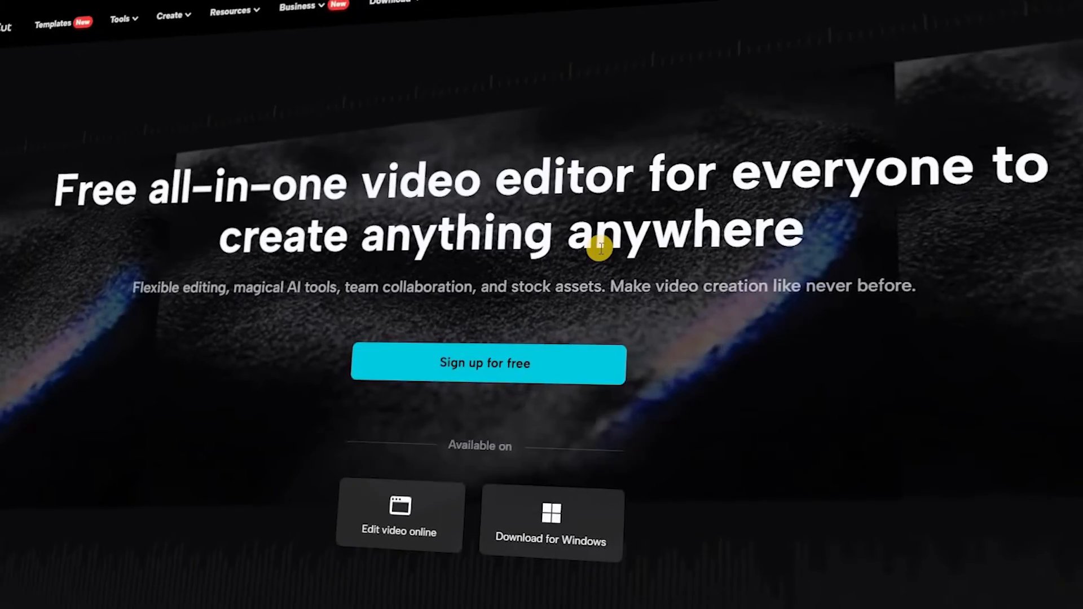
Scroll CapCut's Add Subtitles to Video page through customization and use-case sections.
scroll("down", 3)
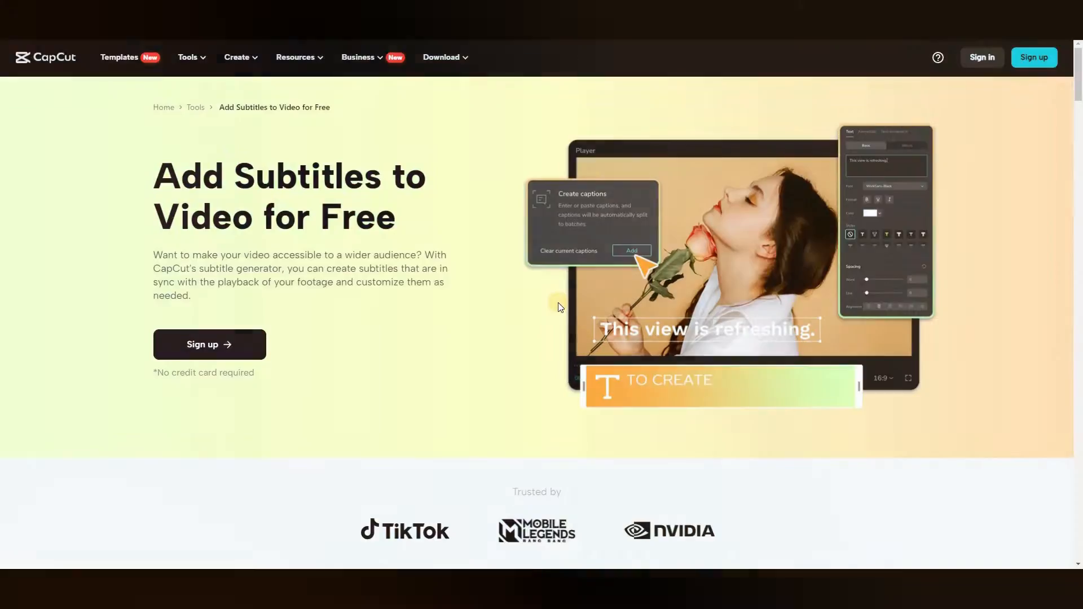
scroll("down", 3)
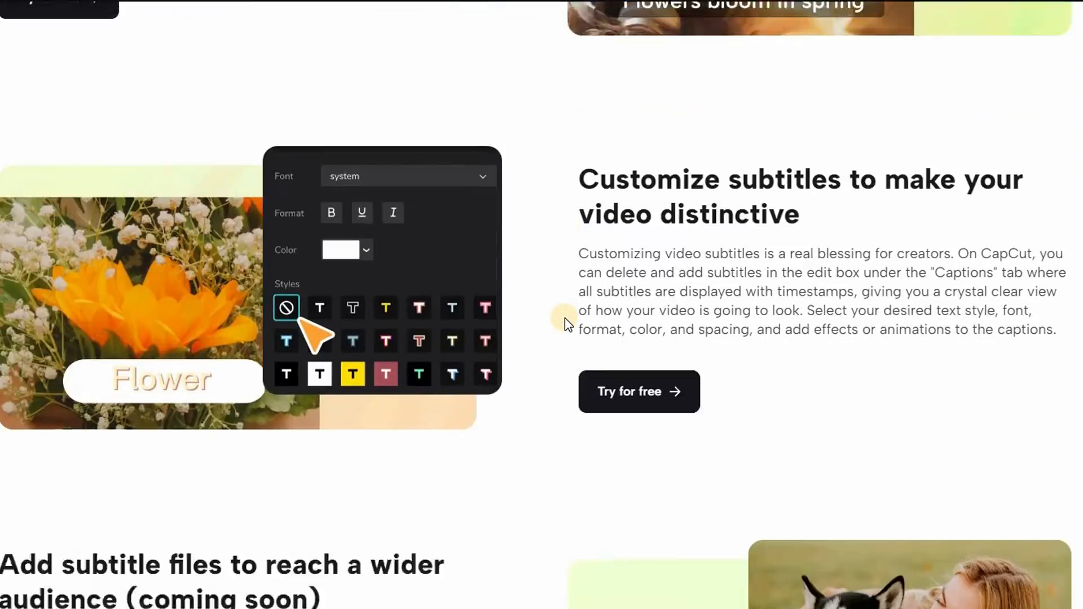
scroll("down", 3)
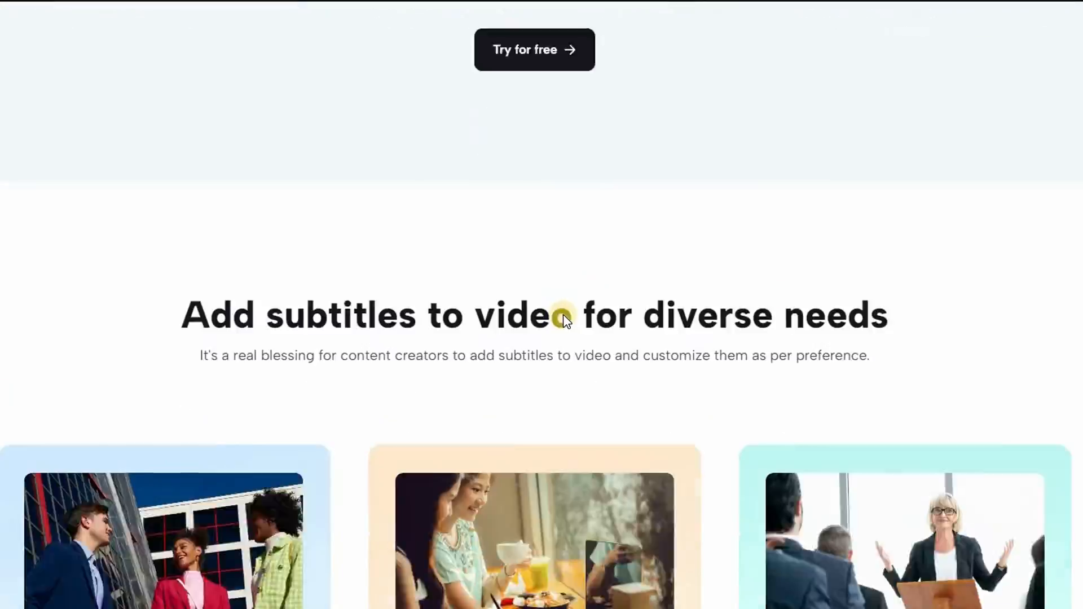